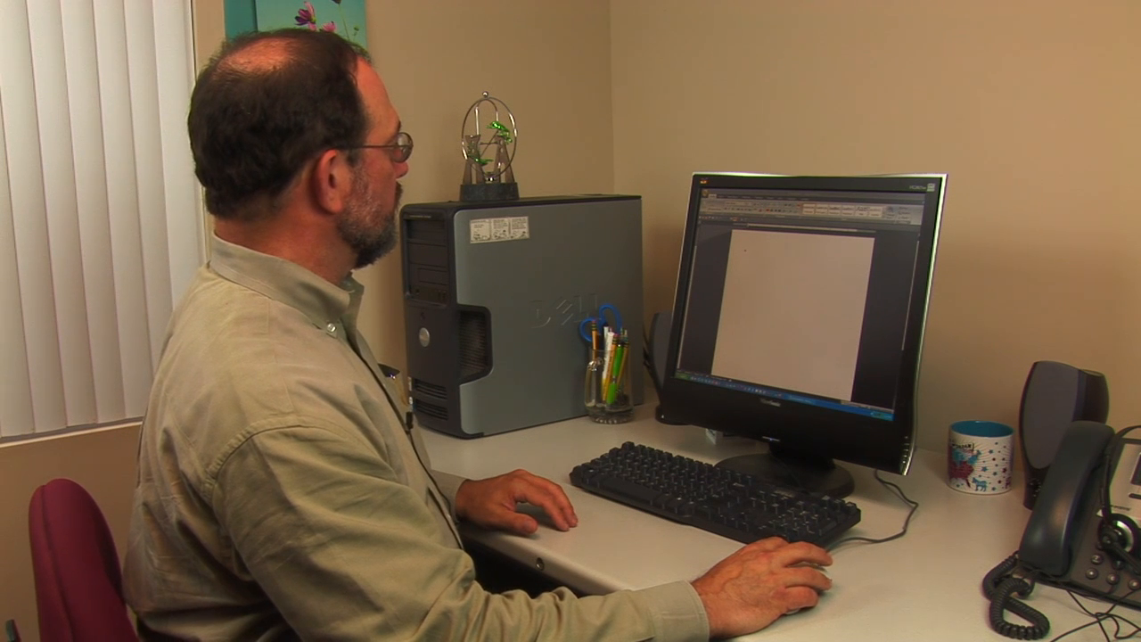
Step: Open the New Document template gallery from the Office Button
{"action": "left_click", "coordinate": [18, 14]}
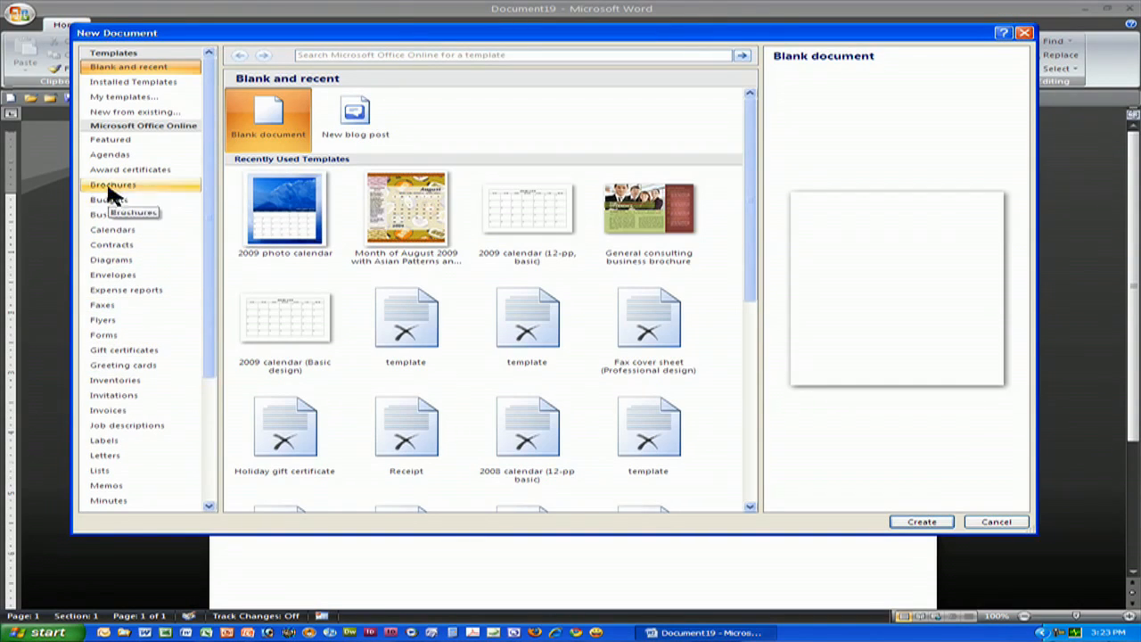
Step: Load the Brochures category from Microsoft Office Online in the template gallery
{"action": "left_click", "coordinate": [113, 184]}
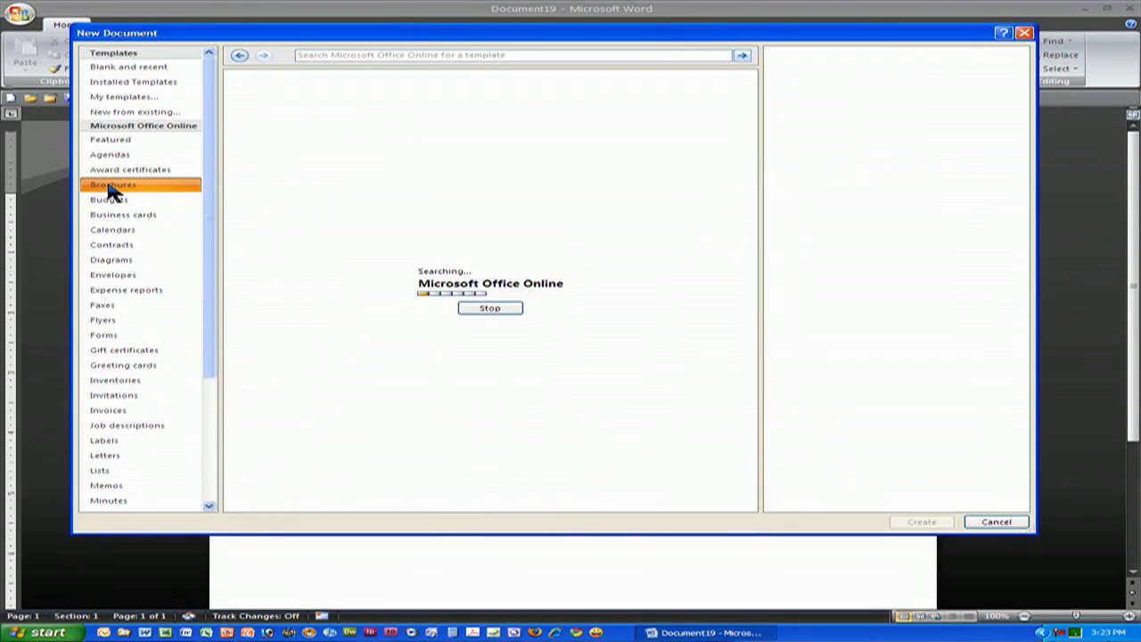
{"action": "left_click", "coordinate": [113, 185]}
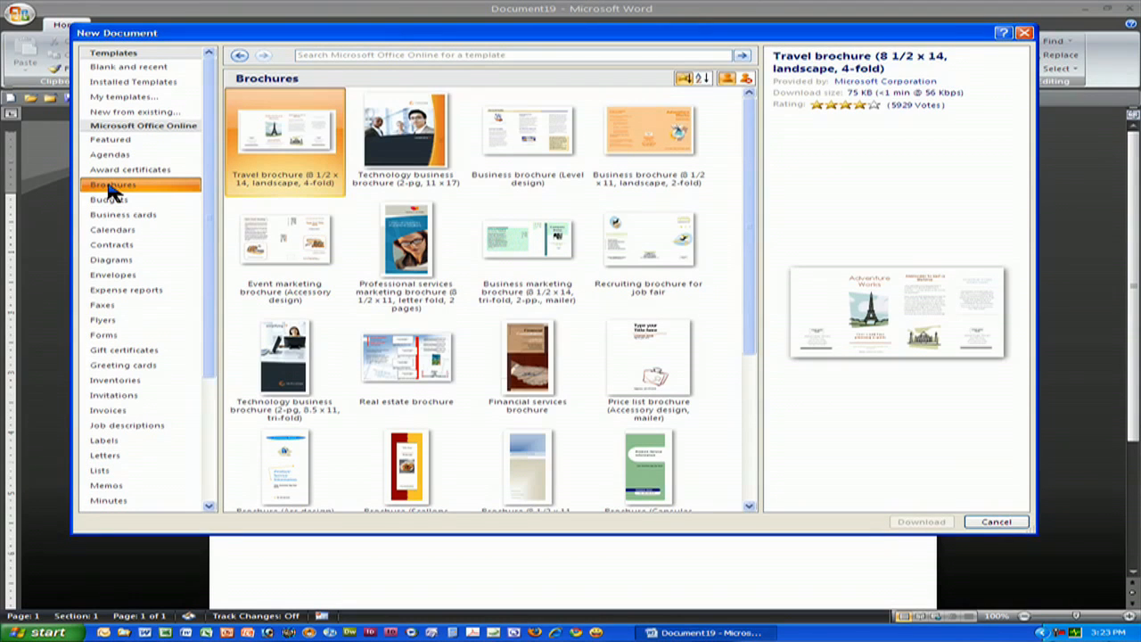